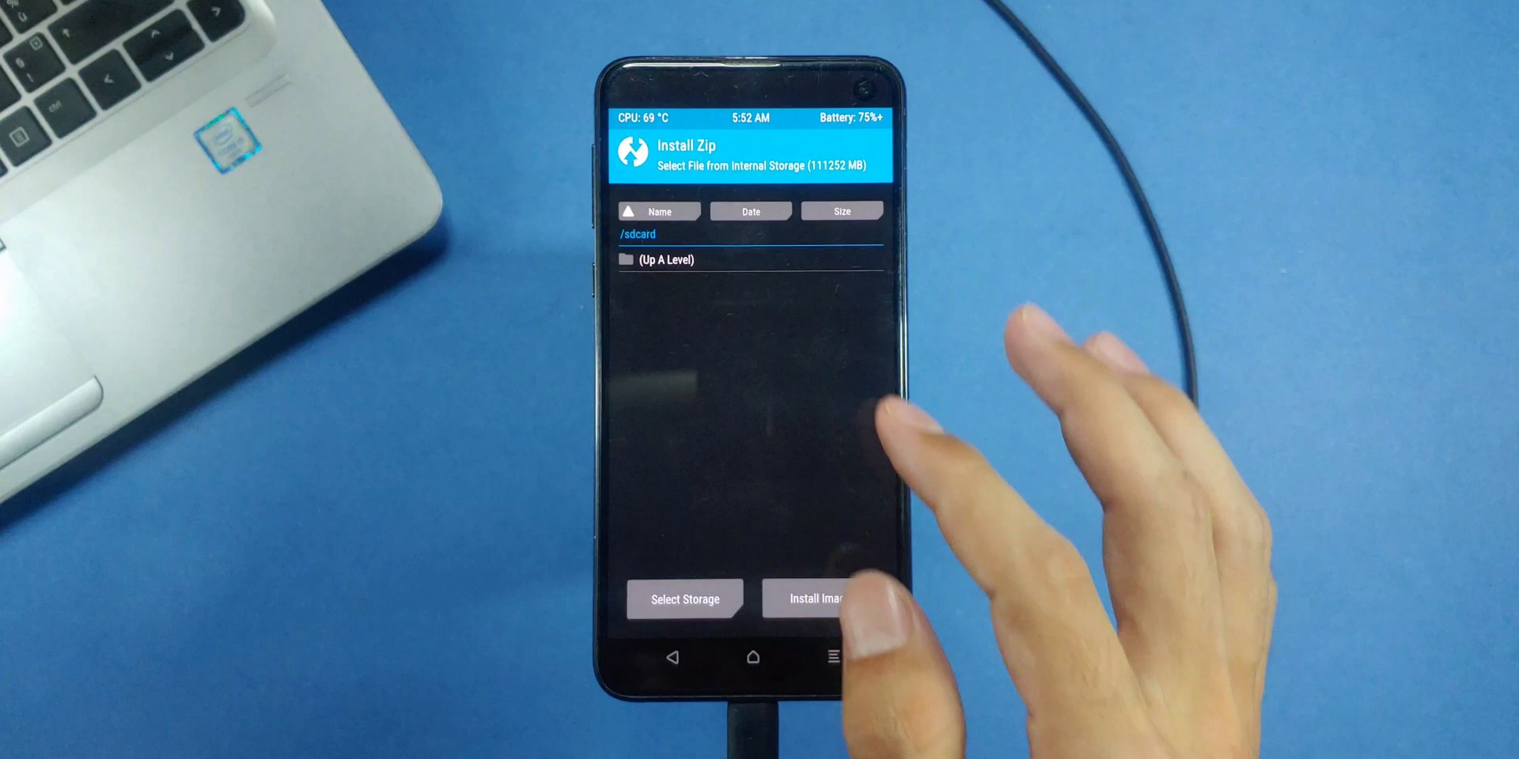
Flash recovery-beyond0lte-20240512.img as an image and reboot the phone
click(814, 599)
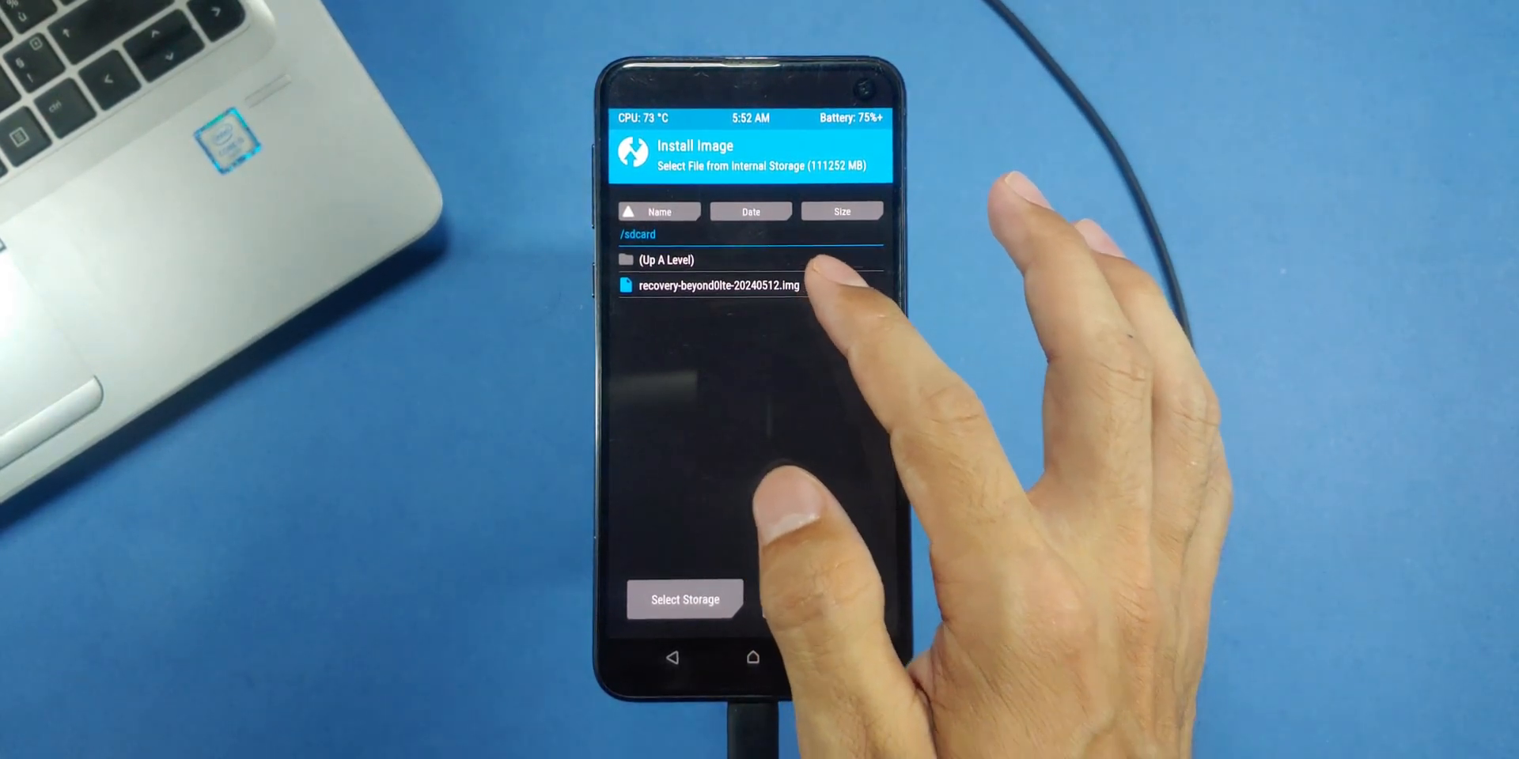
click(716, 284)
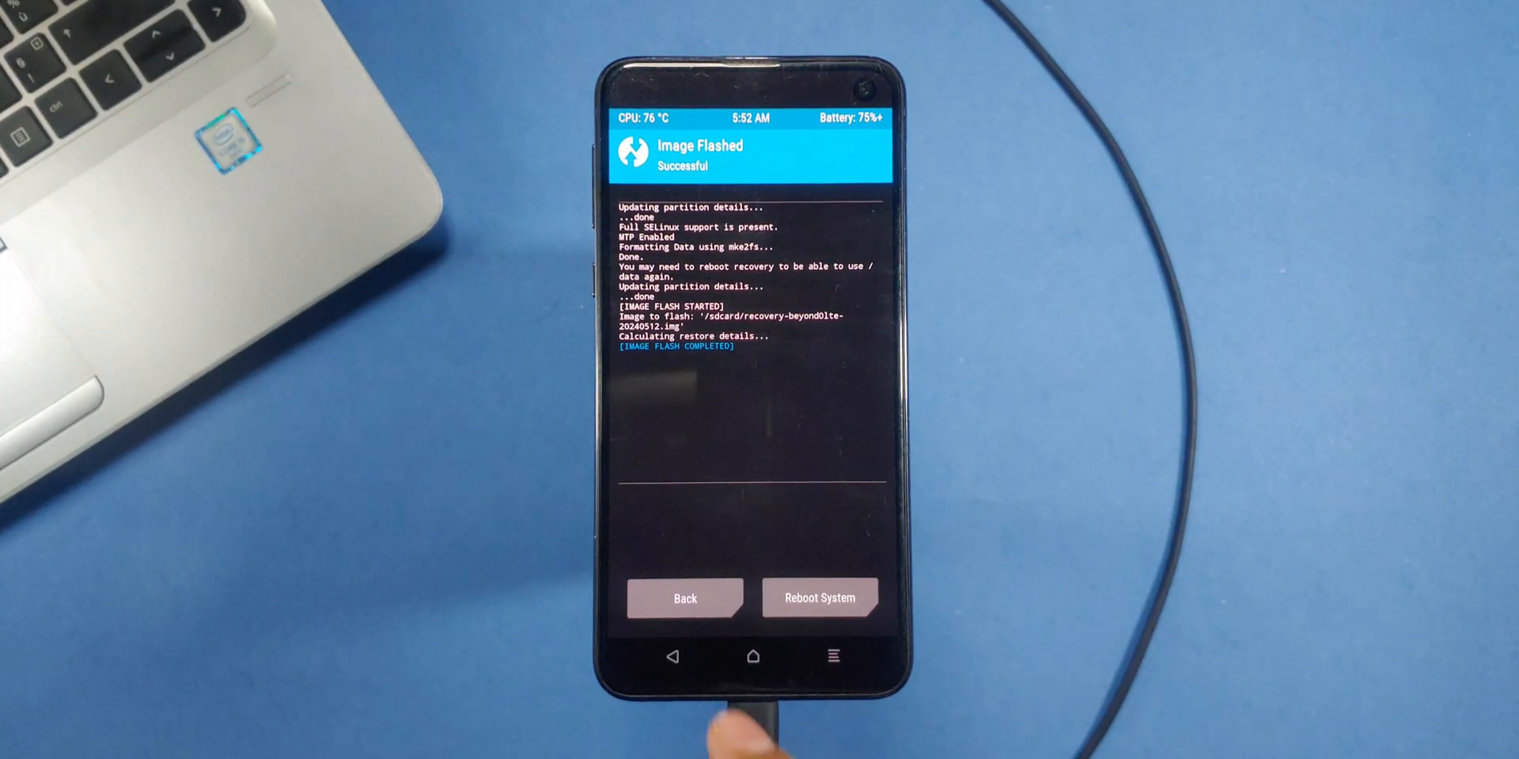
click(819, 598)
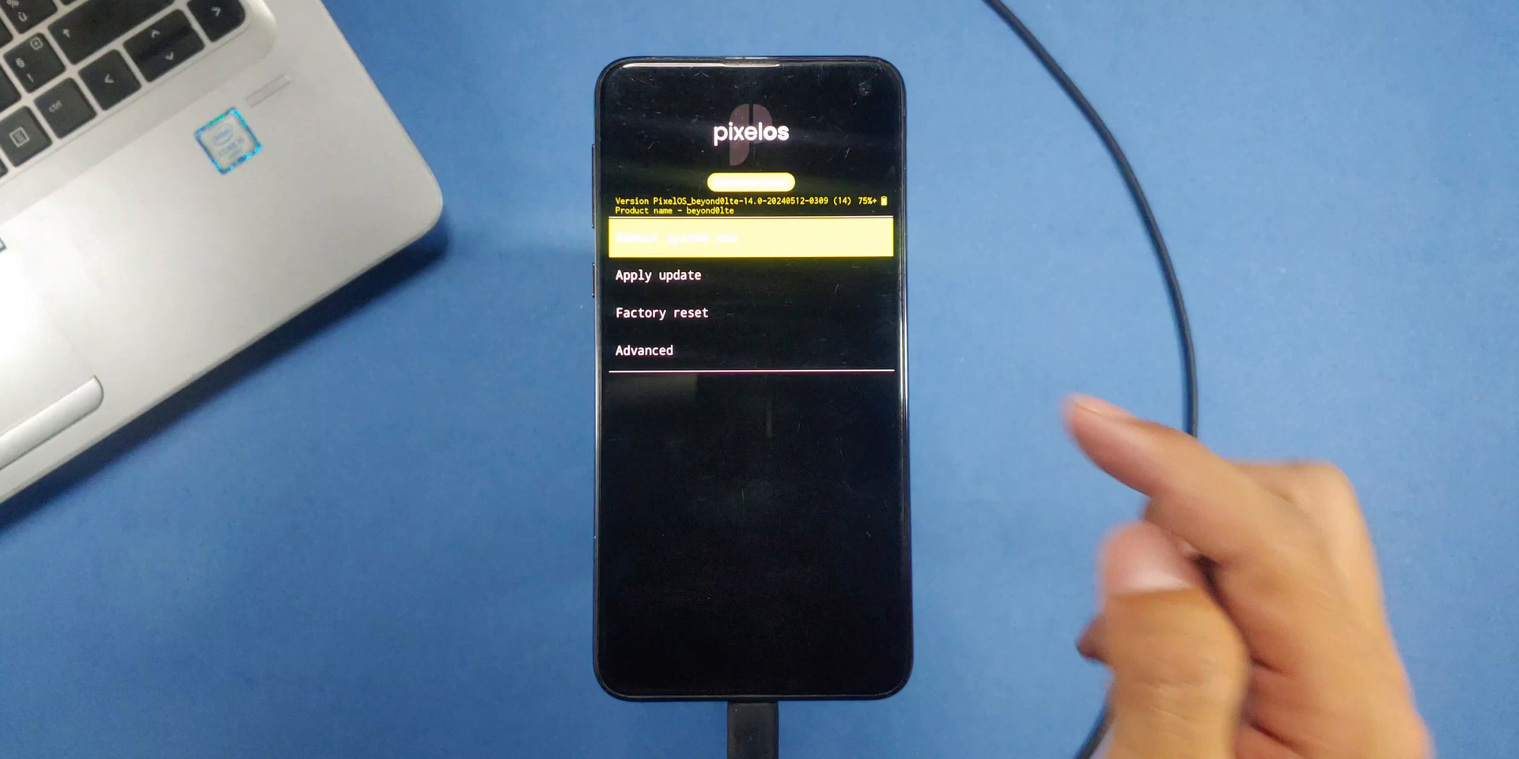
Choose Factory reset, then Format data/factory reset to wipe the phone's data
click(661, 311)
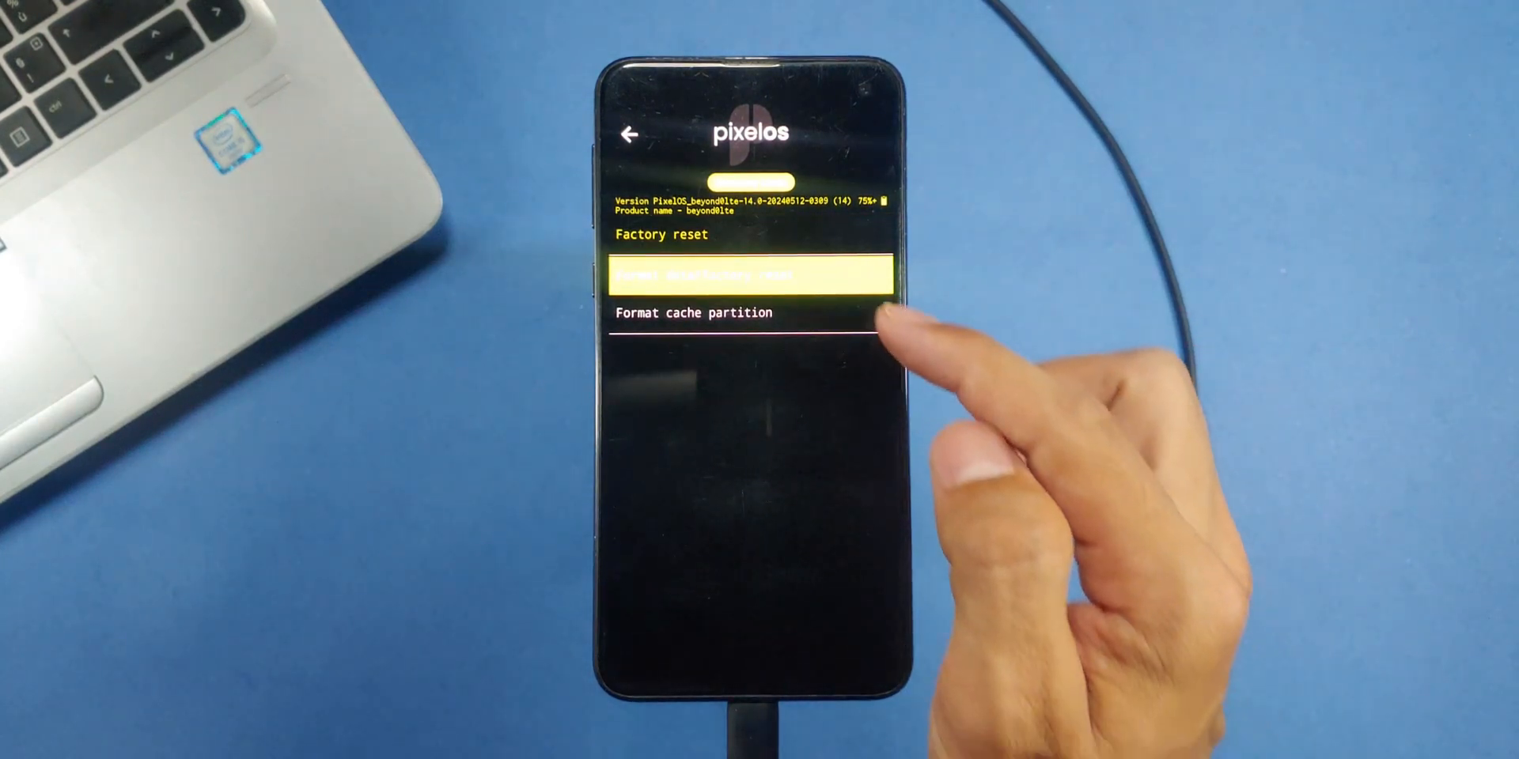
click(751, 276)
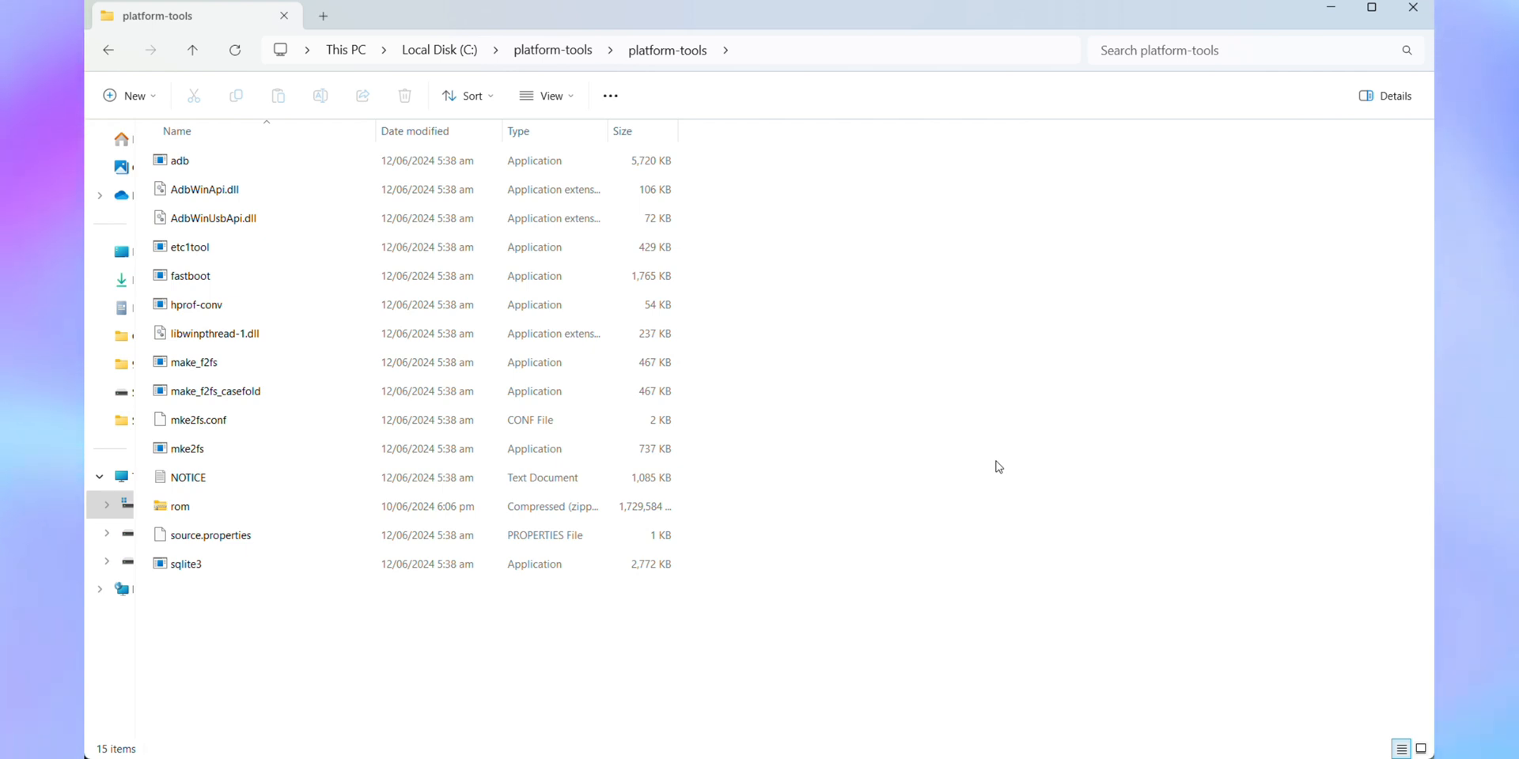
Right-click inside the platform-tools folder to open it in Terminal
right_click(998, 466)
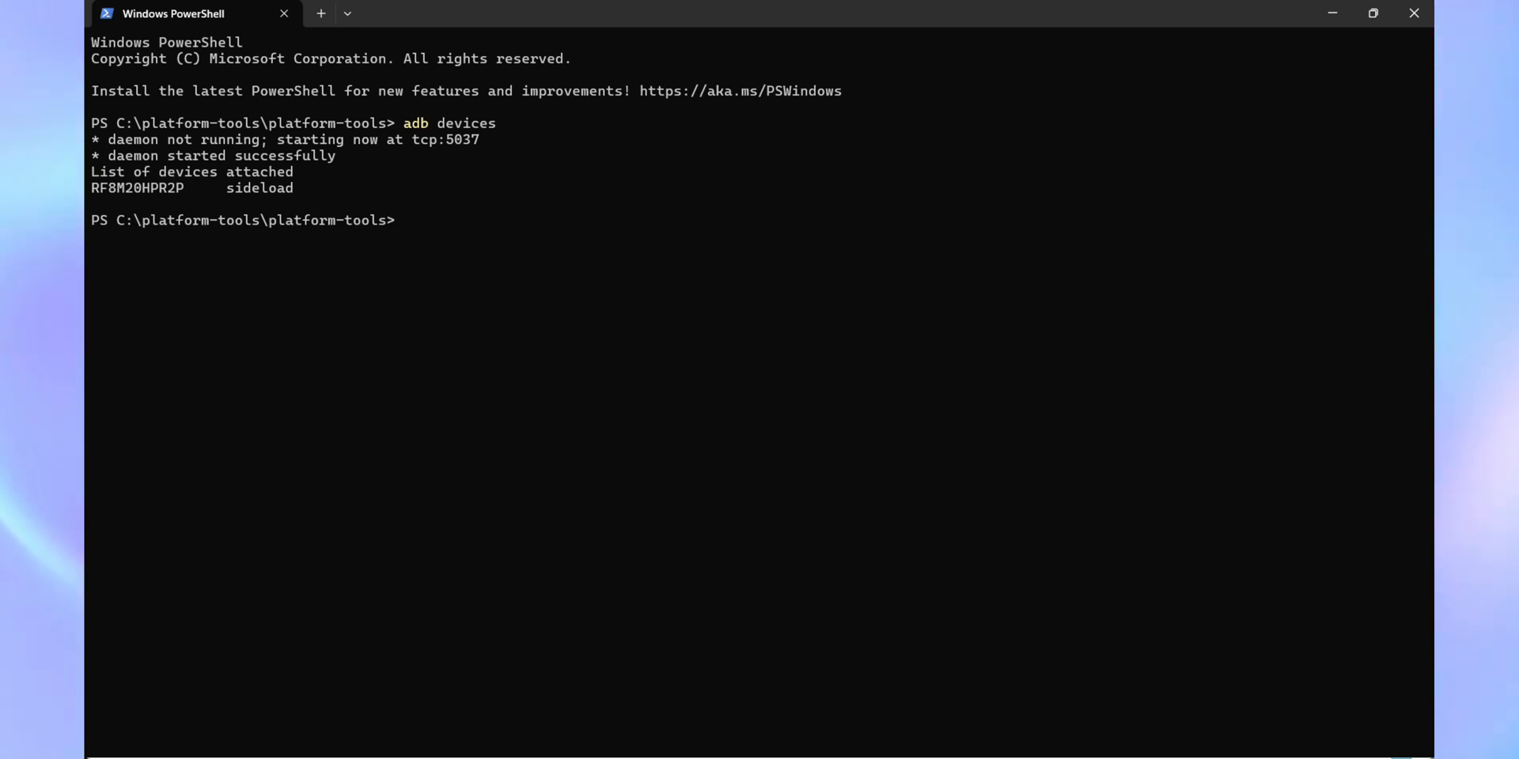
Run 'adb sideload rom.zip' in PowerShell to send the ROM to the phone
text(adb)
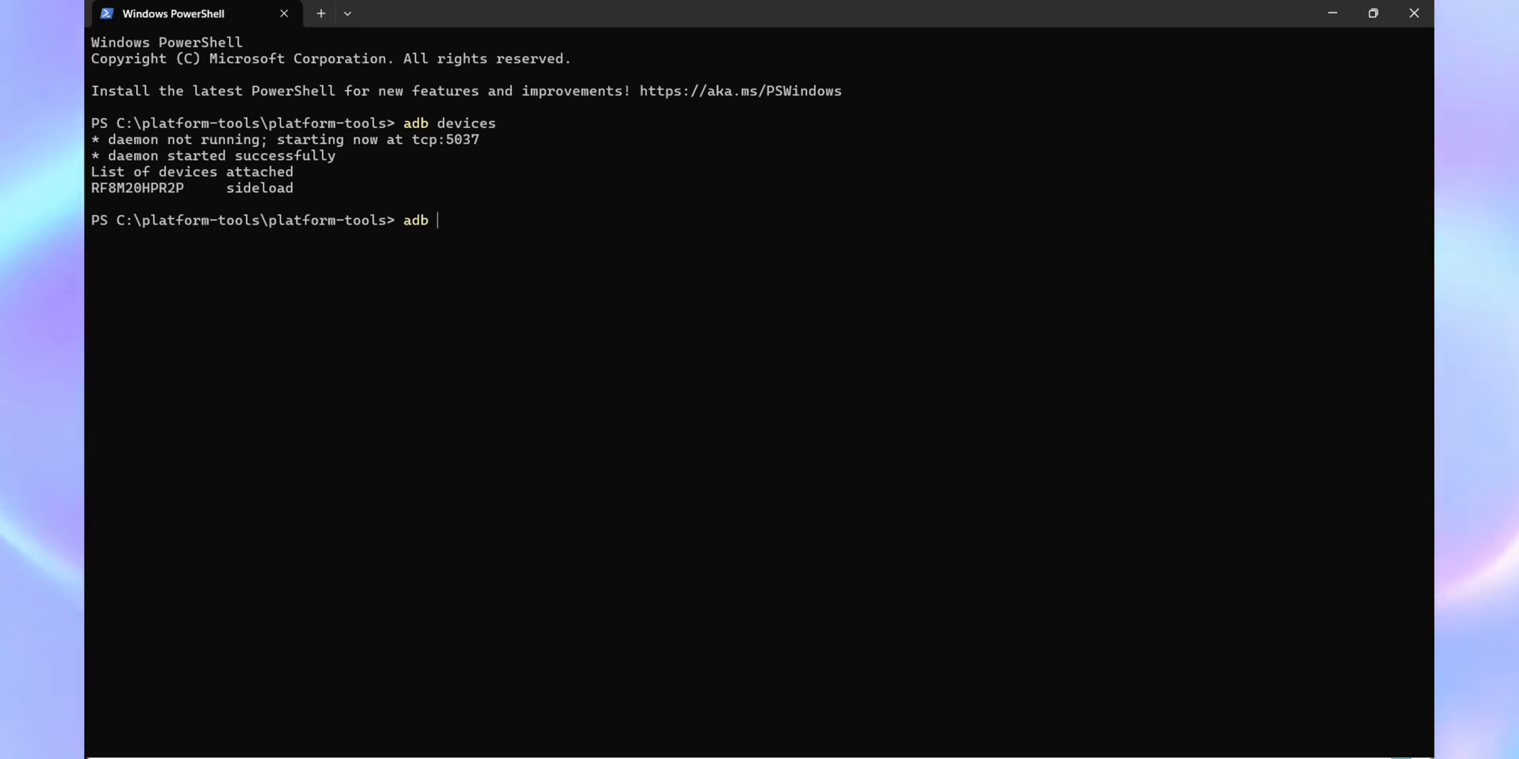
text(sideload)
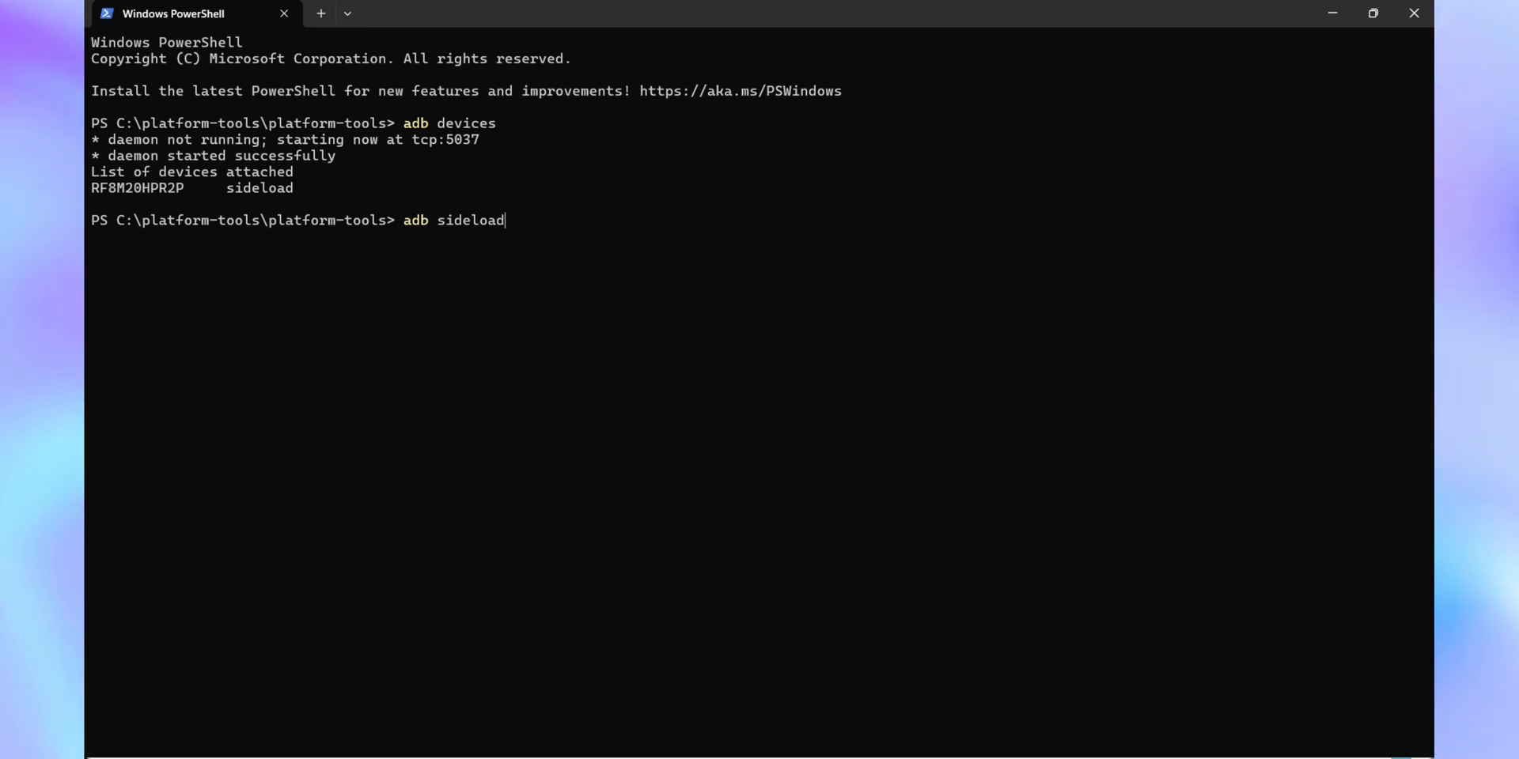
text(rom)
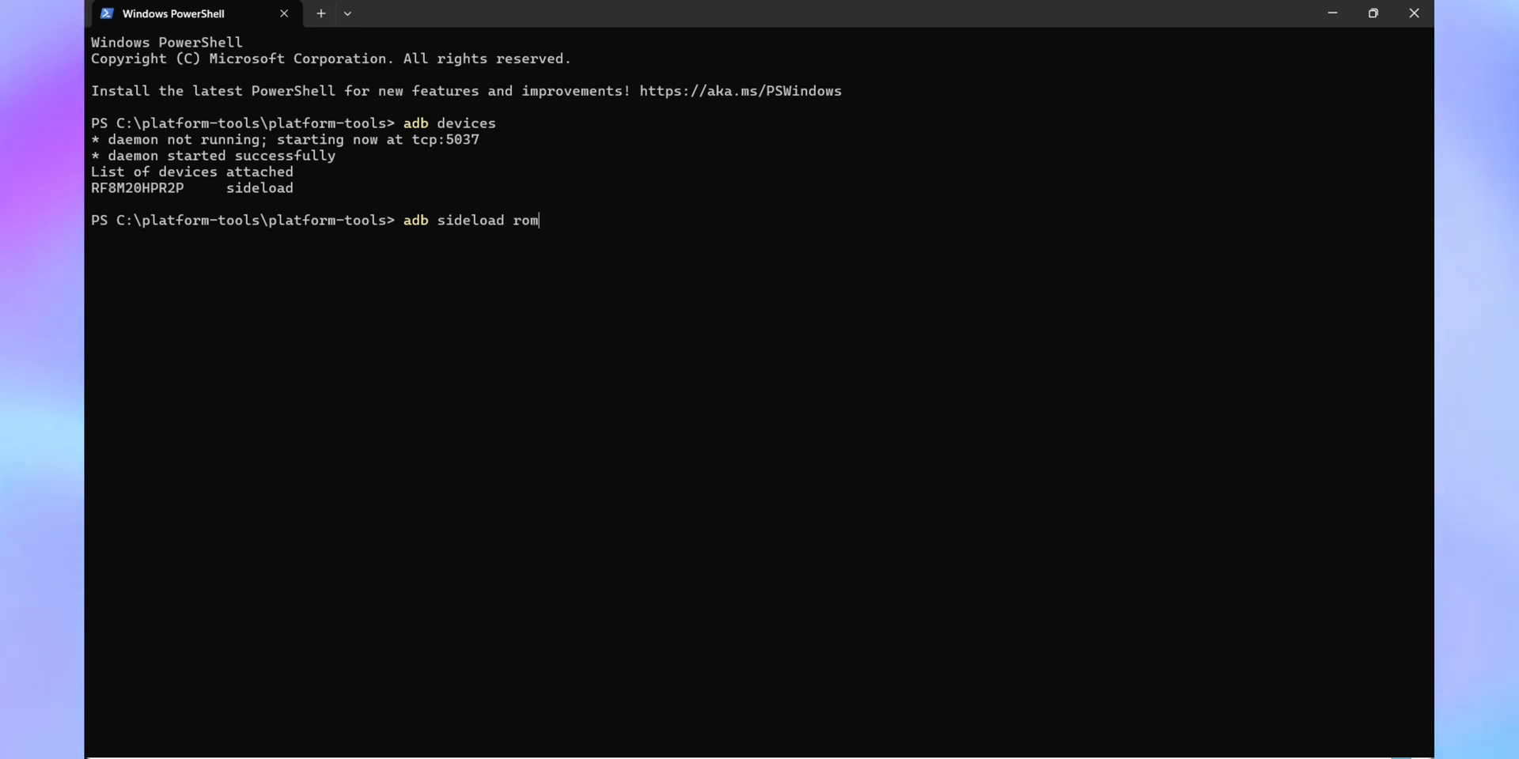
text(.zip)
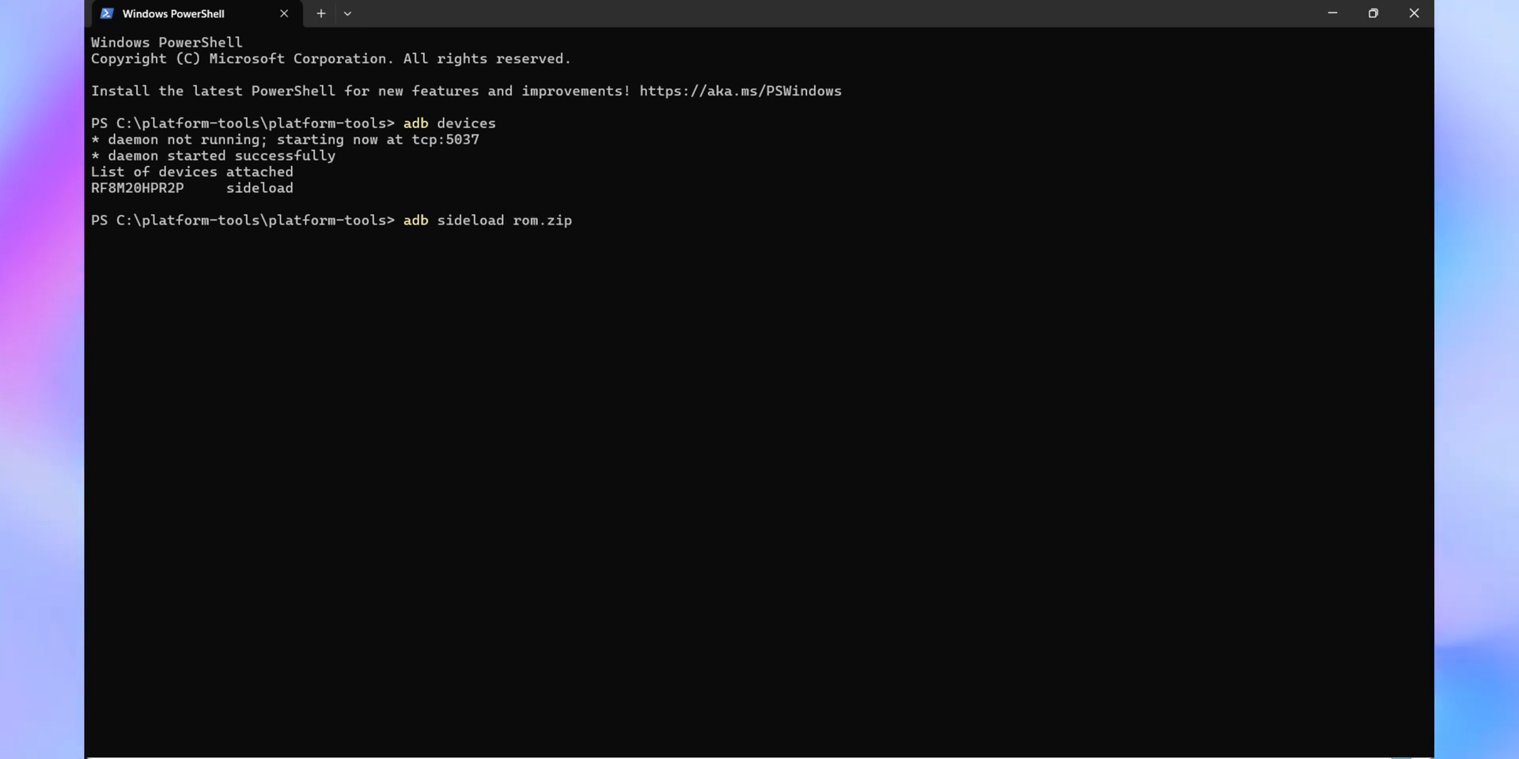
key(Enter)
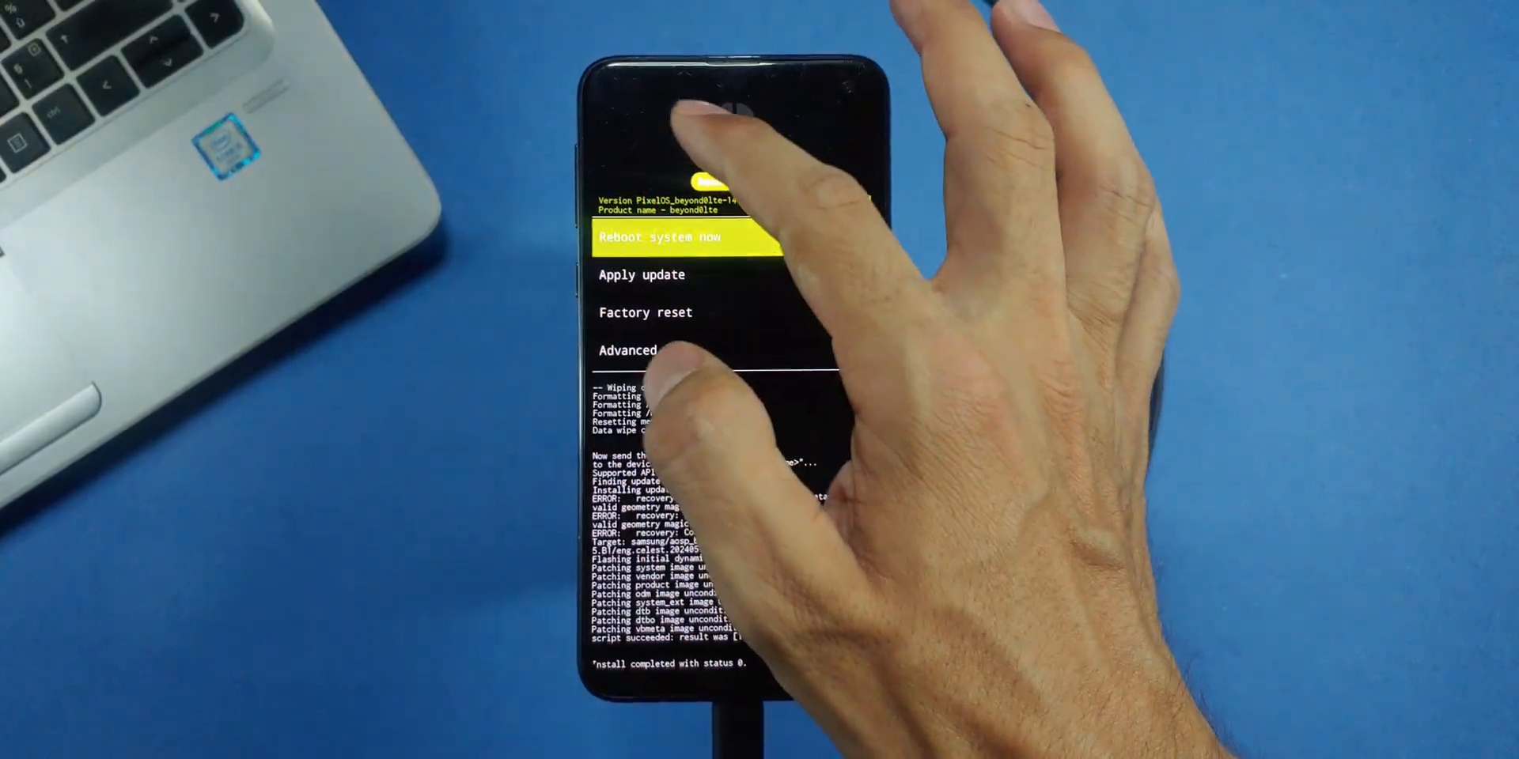
Choose Reboot system now once the install finishes with status 0
click(689, 237)
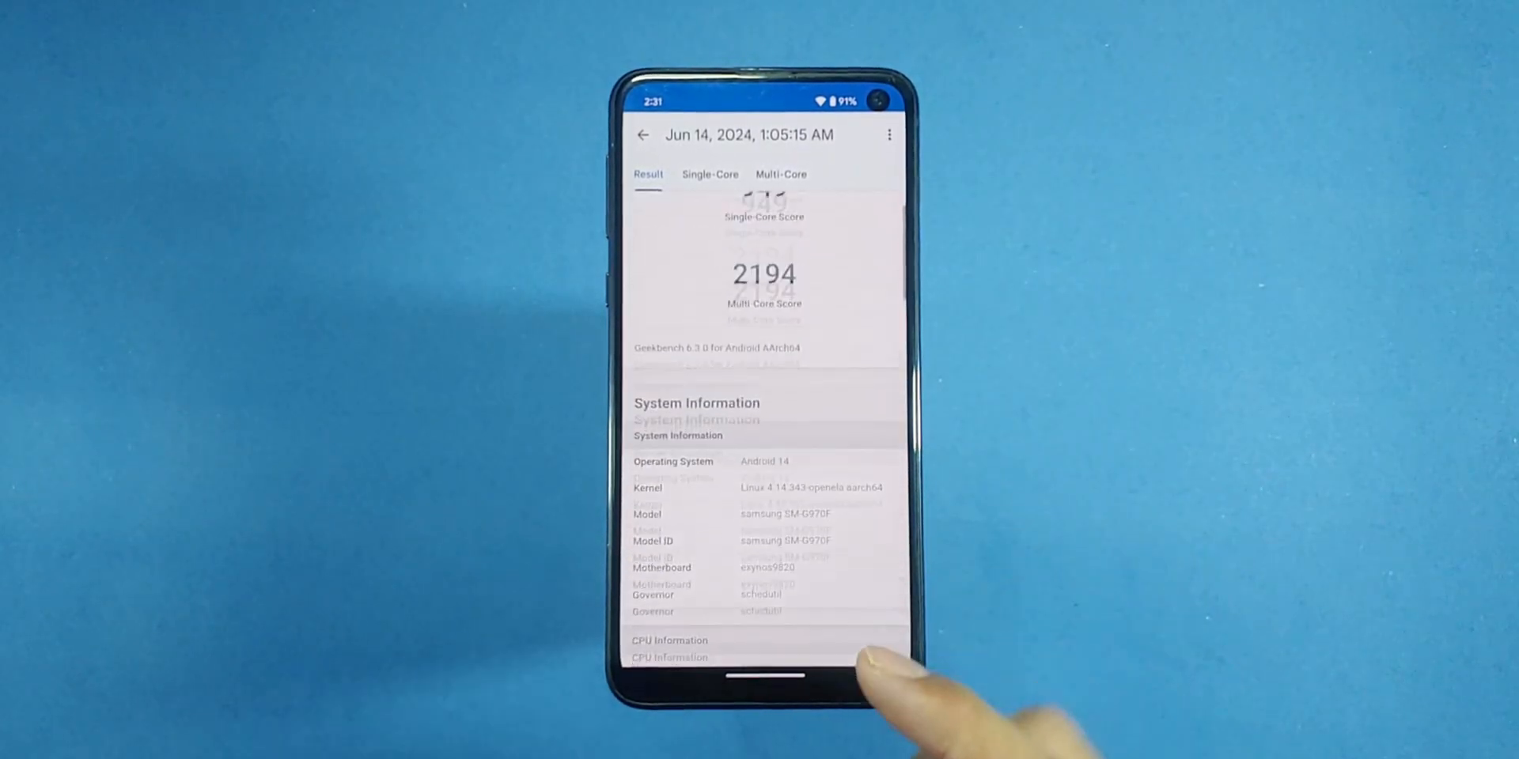
Open the saved Geekbench result showing 949 single-core and 2194 multi-core
scroll(down, 3)
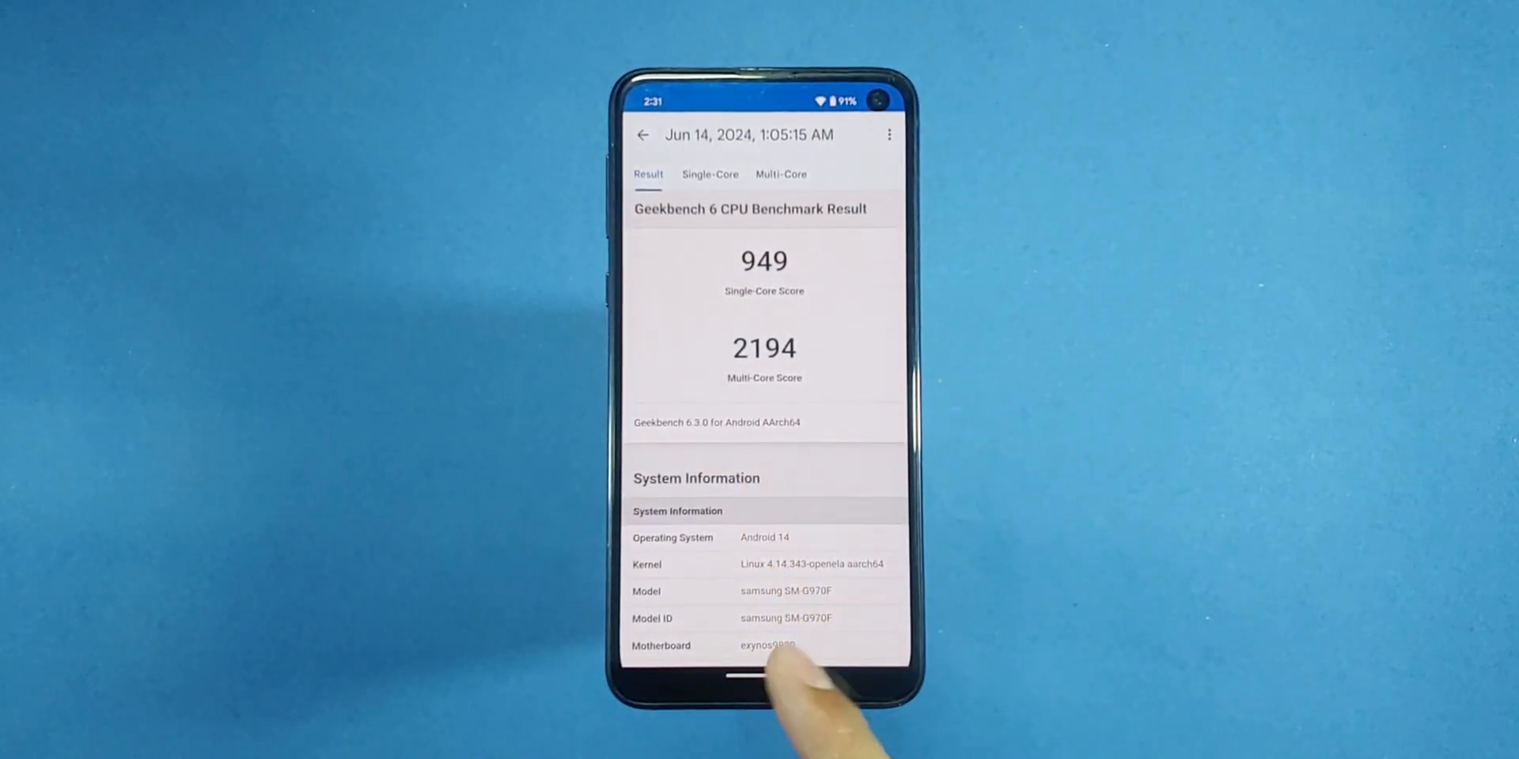
click(710, 174)
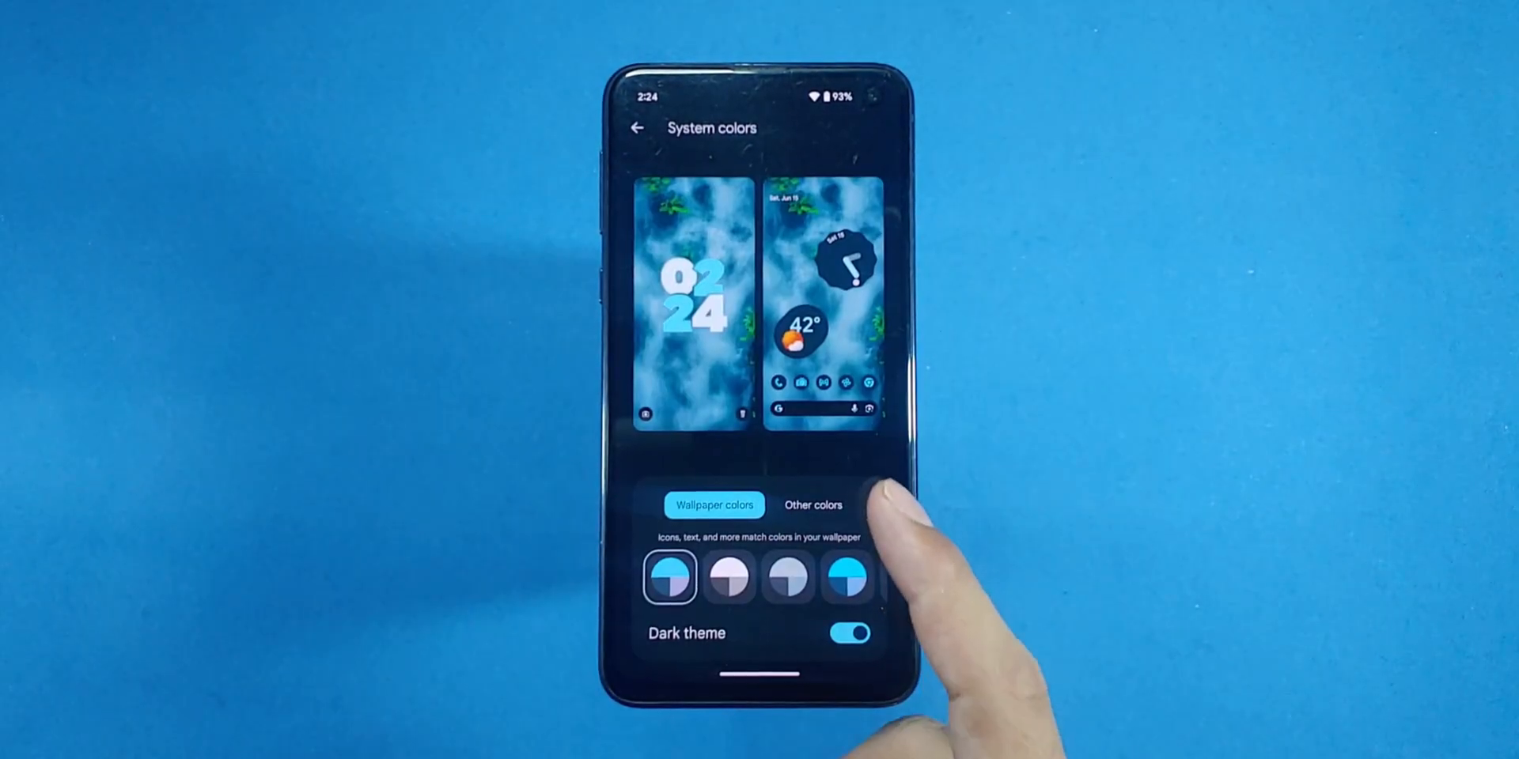
Enable Use ambient display and its Always on mode in Display settings
click(637, 126)
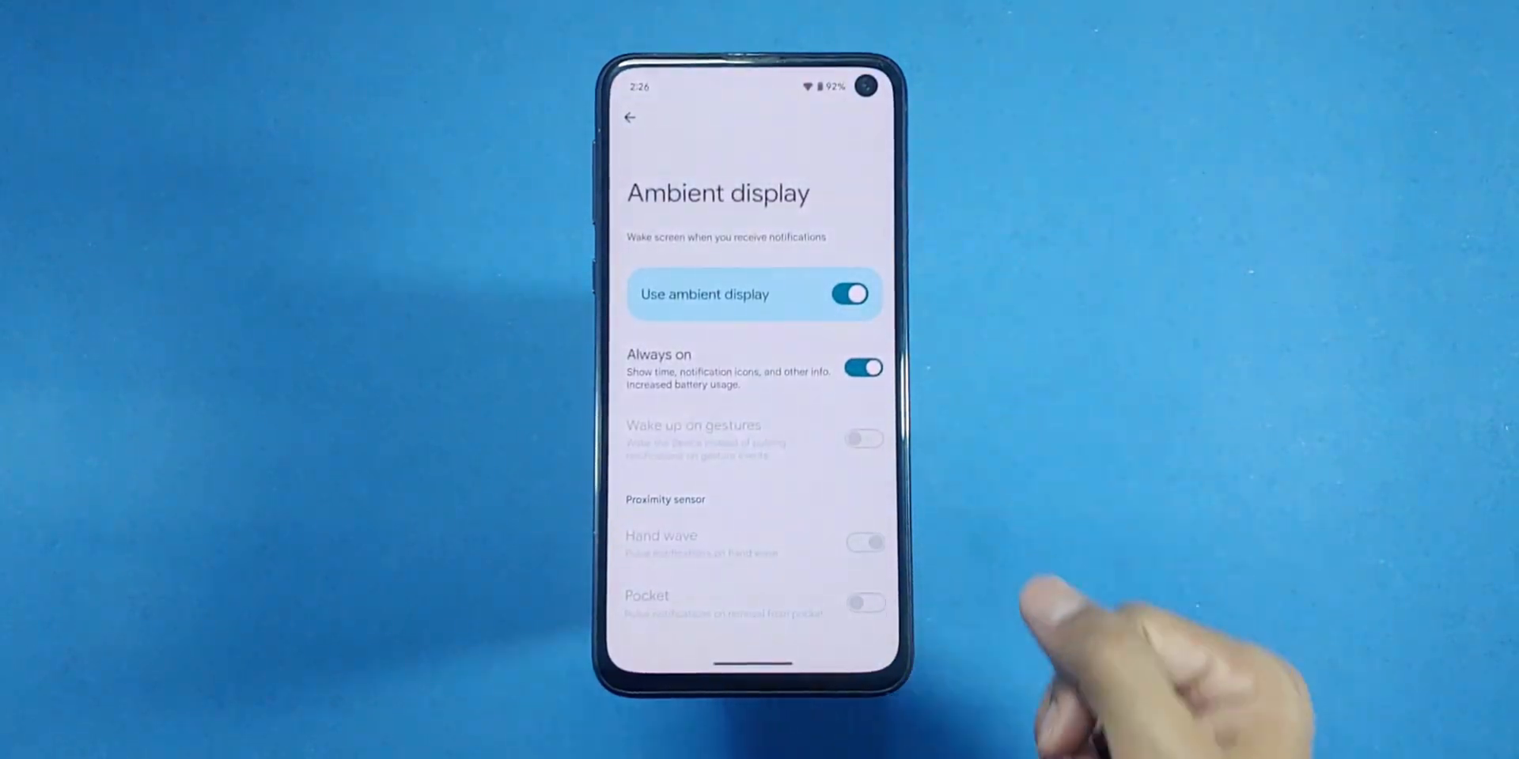
click(630, 117)
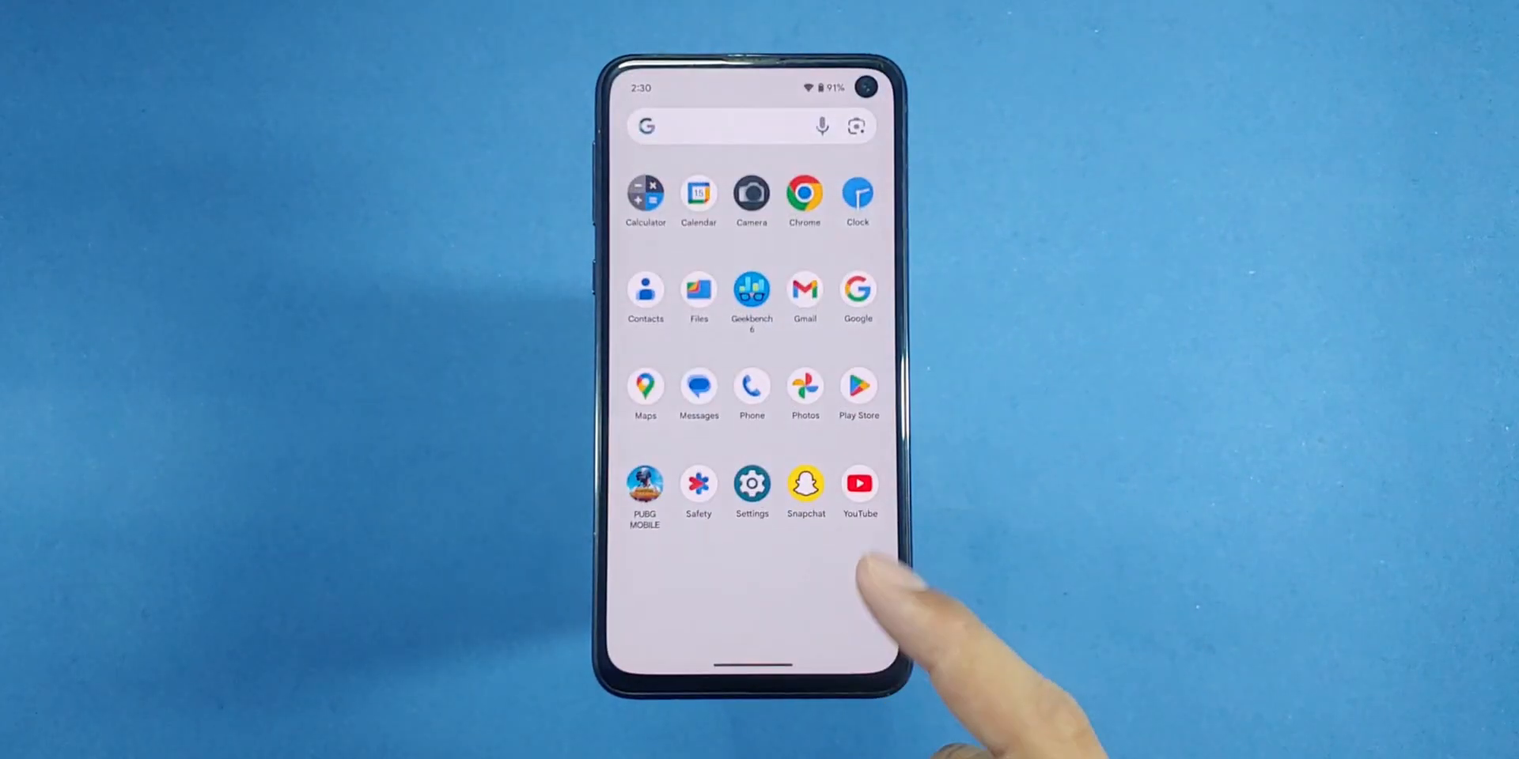
Tap the Snapchat icon in the app drawer
click(805, 483)
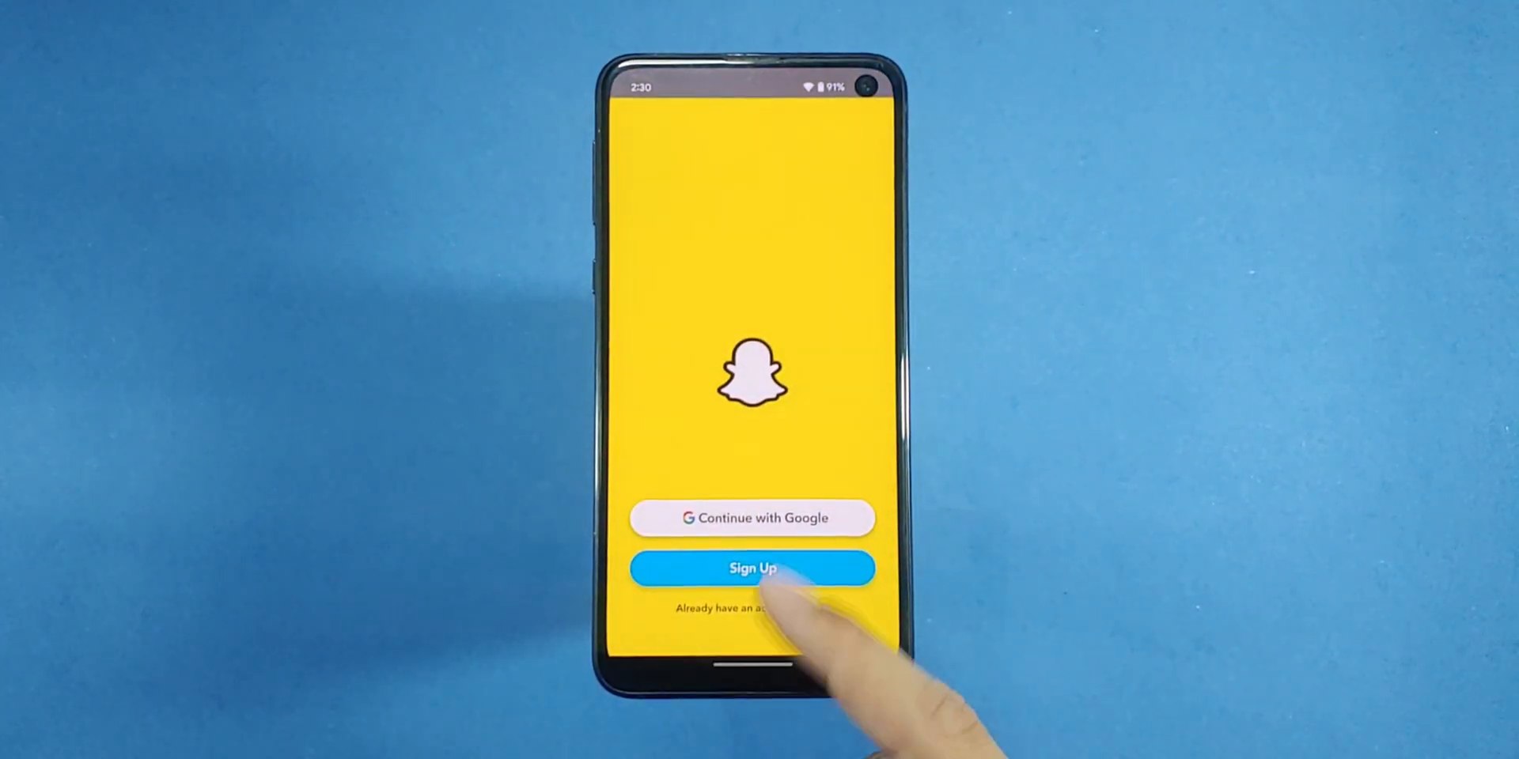